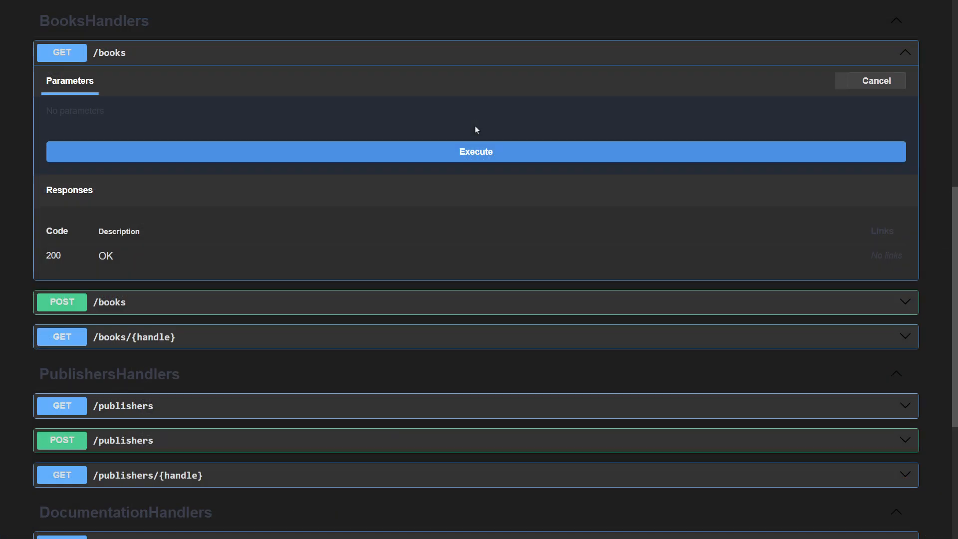
# Run unfiltered GET /books and scroll to the en, en-US and en-GB cultures
pyautogui.click(476, 151)
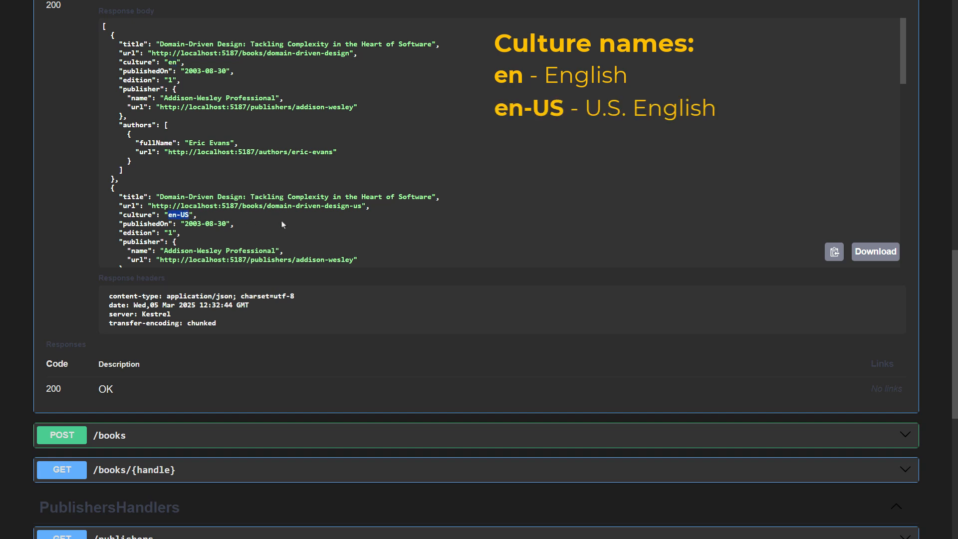
pyautogui.scroll(-3)
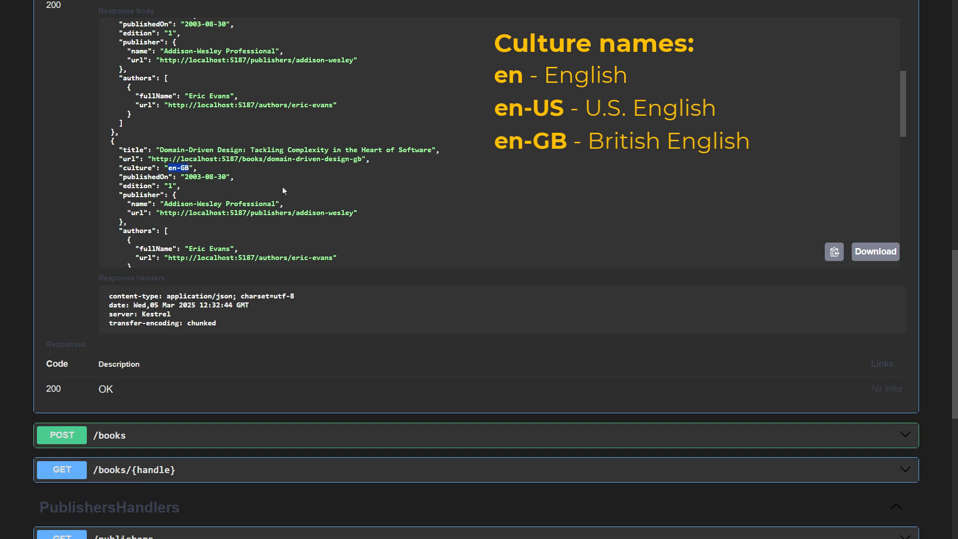
pyautogui.scroll(-3)
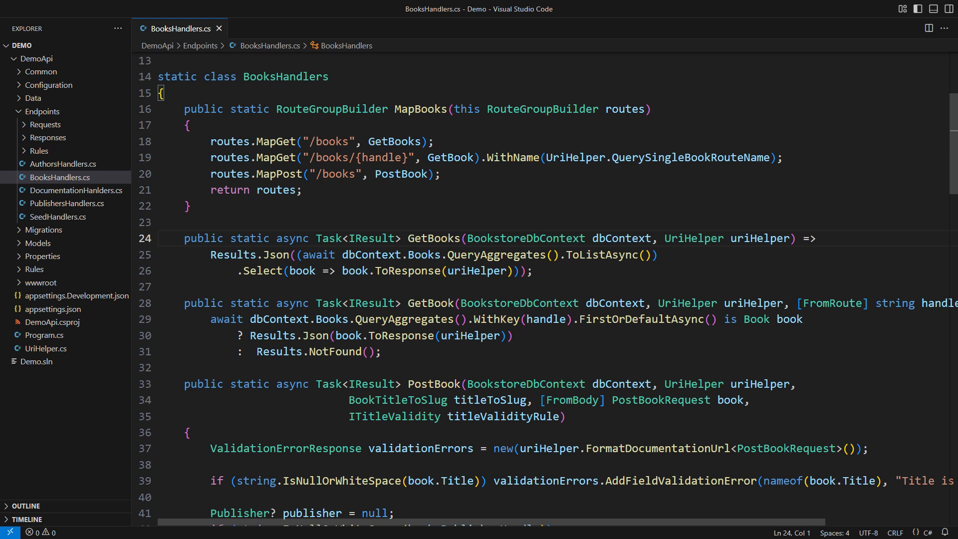
# Add an optional [FromQuery] string? culture parameter to GetBooks in BooksHandlers.cs
pyautogui.click(598, 237)
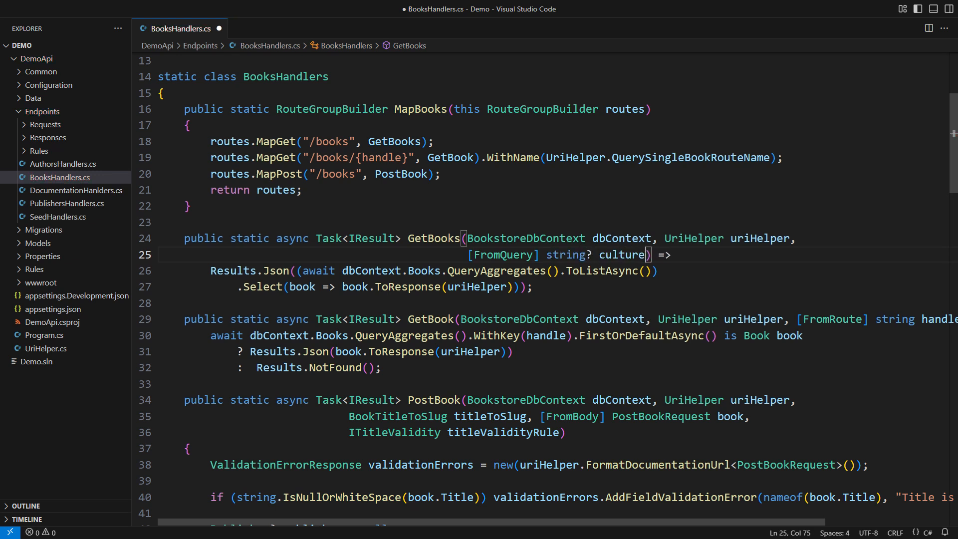
pyautogui.click(33, 97)
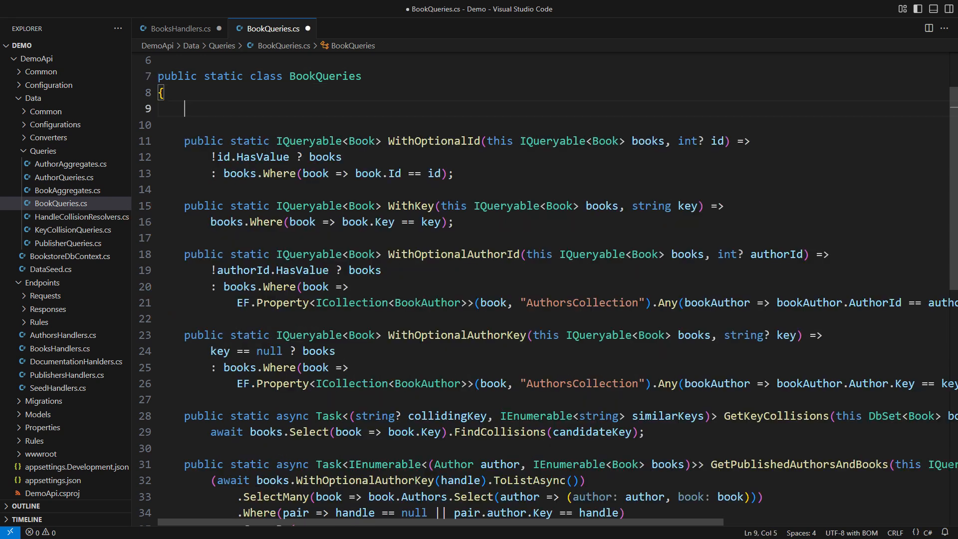
# Write WithOptionalCultureName: return all books for null, parse the culture, filter by book.Culture
pyautogui.write('public static IQueryable<Book> WithOptionalCultureName(this IQueryable<Book> books, string? cultureName')
pyautogui.write('{')
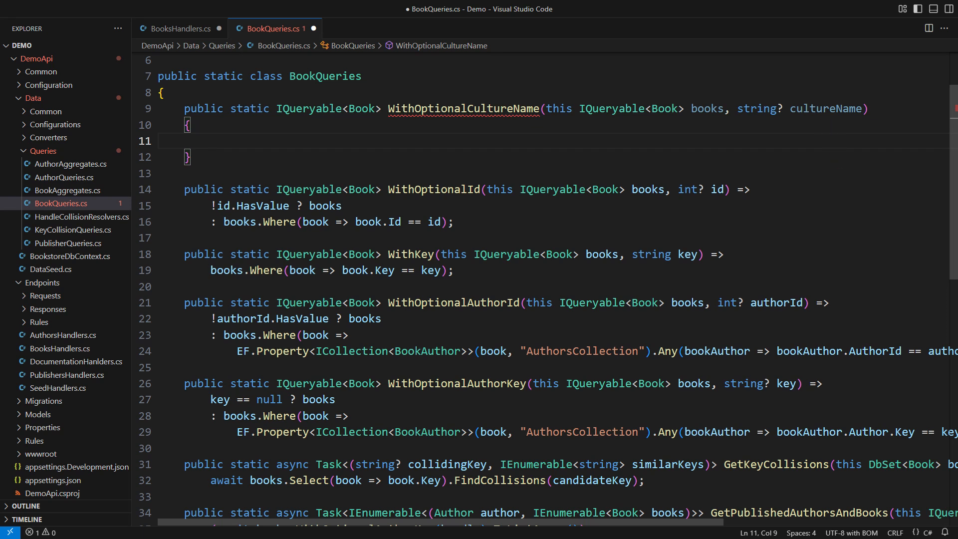
pyautogui.write('if (cultureName is null) return books;')
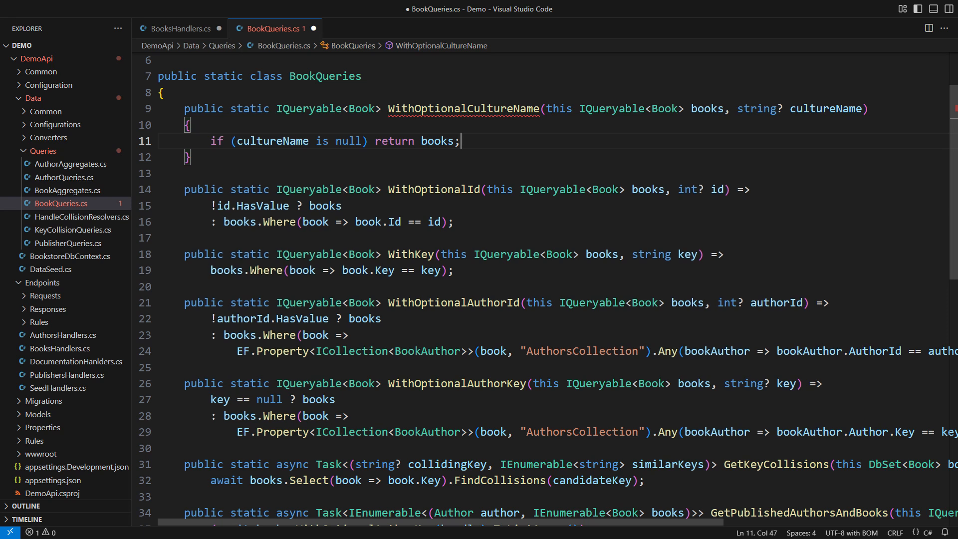
pyautogui.write('CultureInfo culture = CultureInfo.GetCultureInfo(cul')
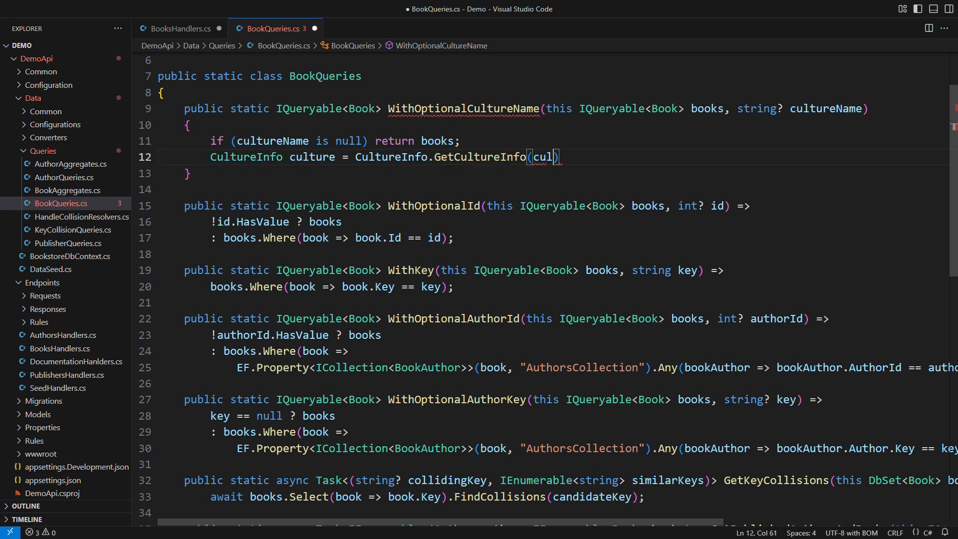
pyautogui.write('tureName, true);')
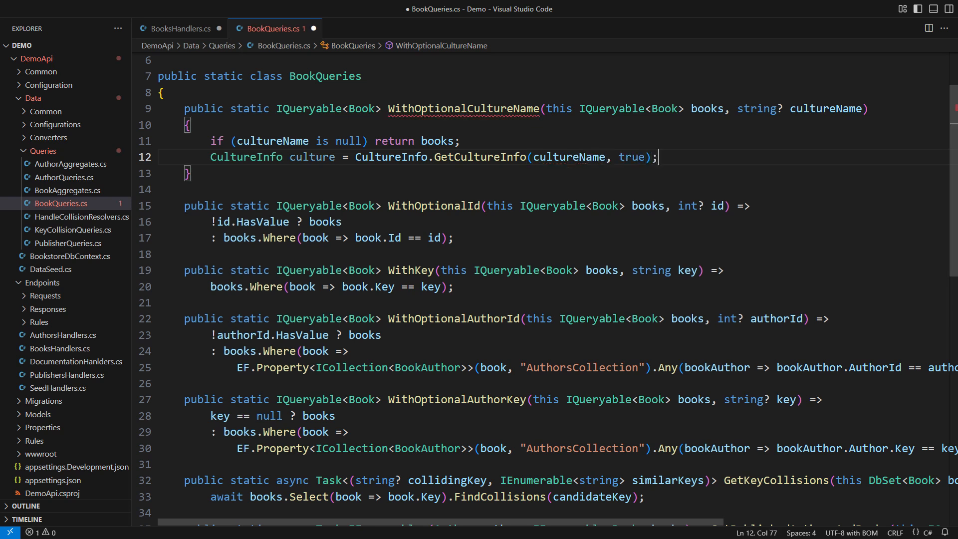
pyautogui.write('// th')
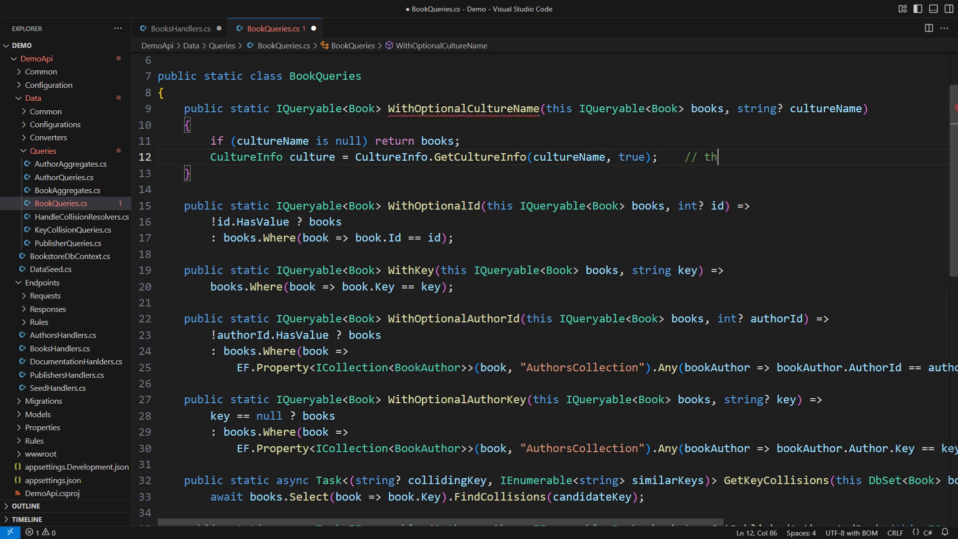
pyautogui.write('rows if invalid cultureName')
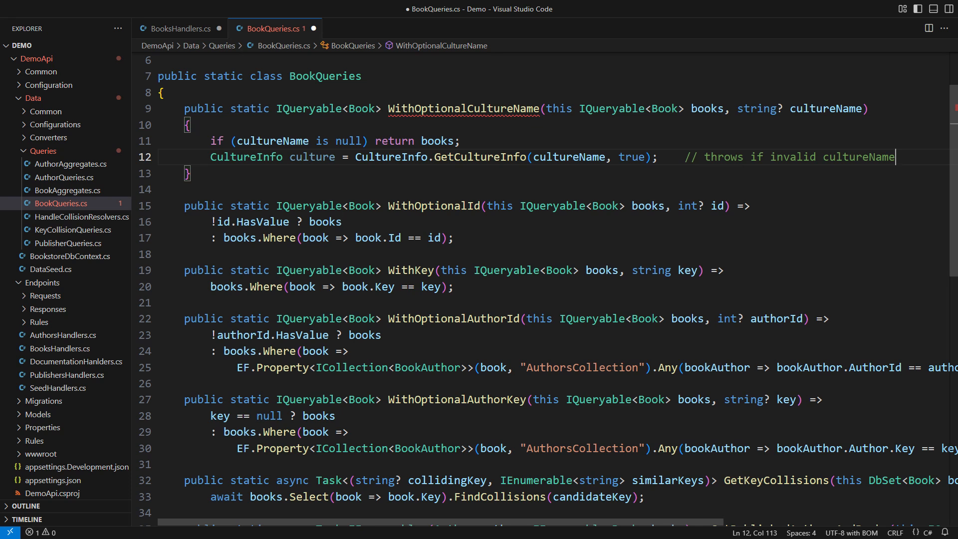
pyautogui.press('Enter')
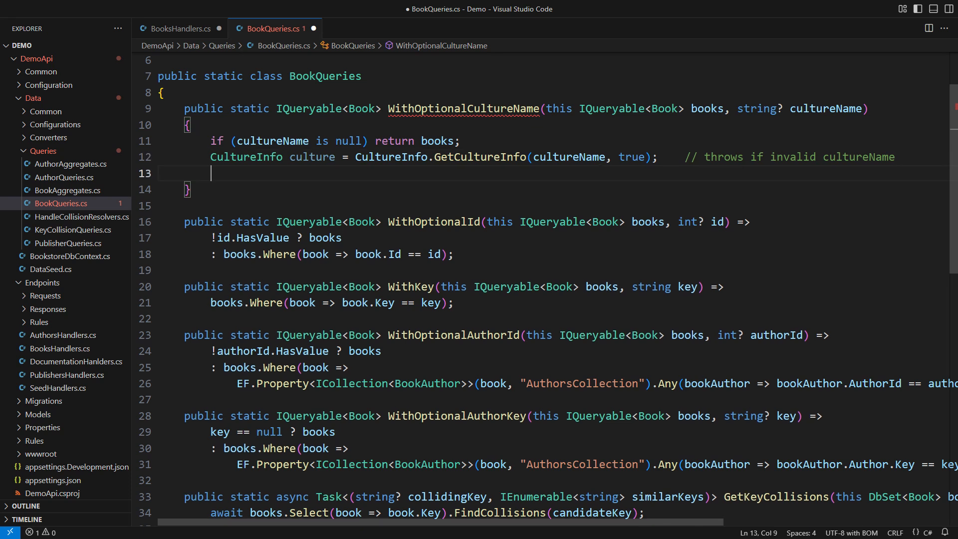
pyautogui.write('return books.Where(book => book.Culture )')
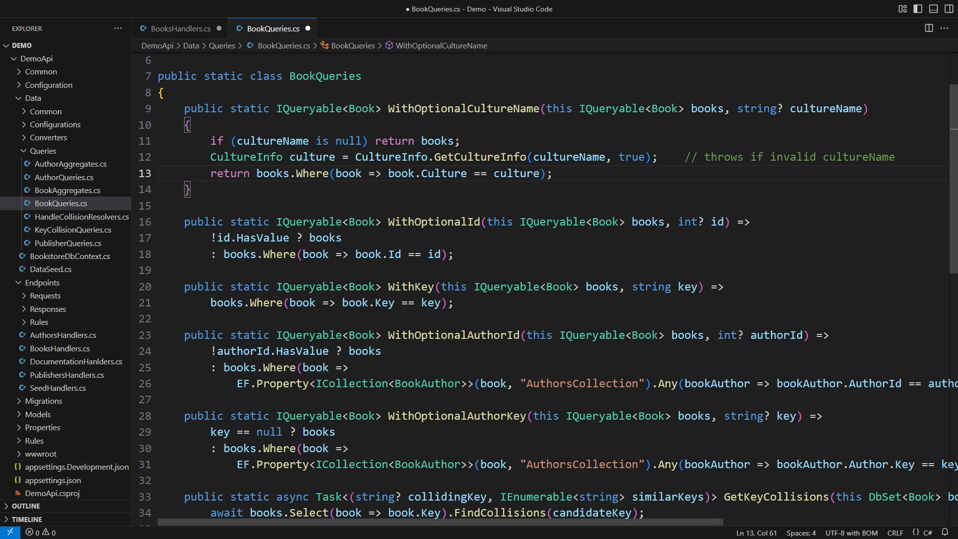
# Chain .WithOptionalCultureName(culture) into the GetBooks query in BooksHandlers.cs
pyautogui.click(184, 28)
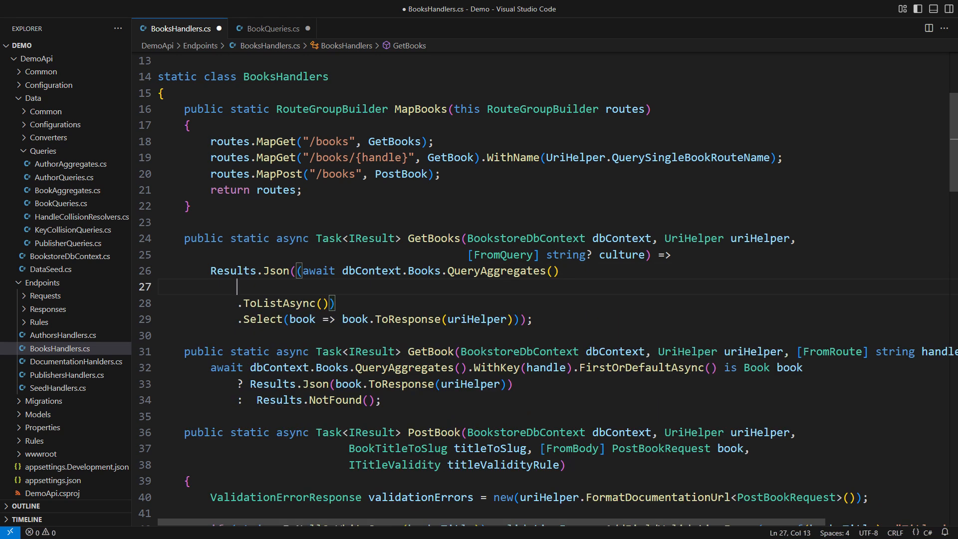
pyautogui.write('.WithOptionalCultureName(cult')
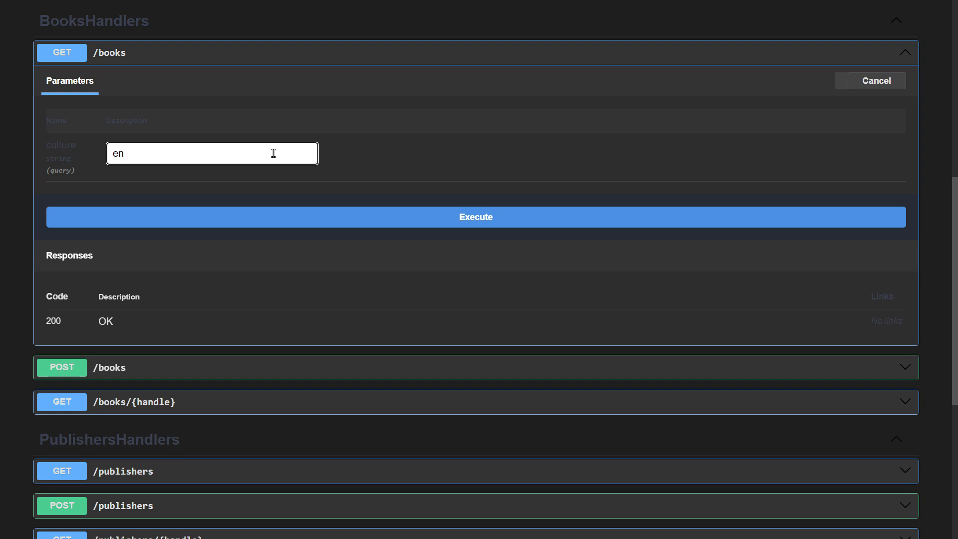
# Execute GET /books with culture en, then en-GB, and check the returned cultures
pyautogui.click(476, 217)
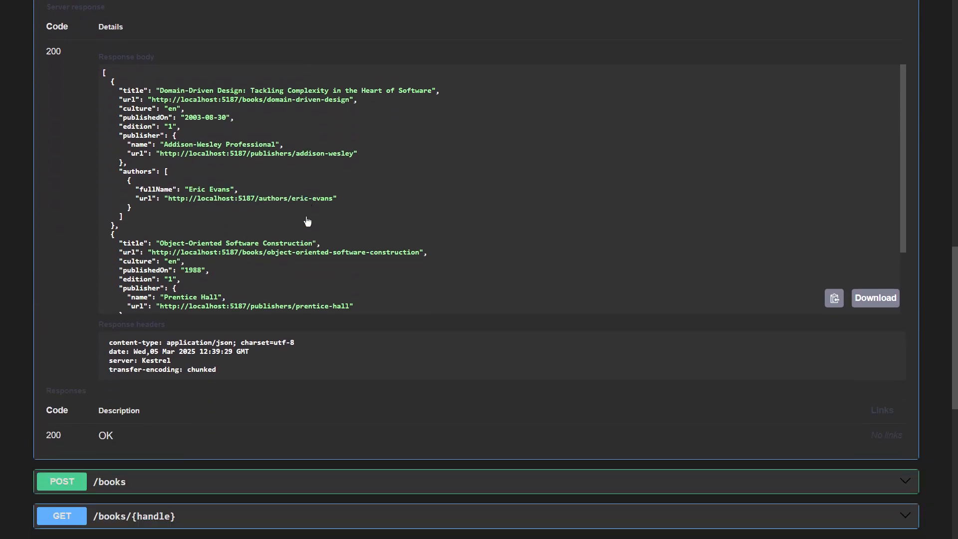
pyautogui.scroll(-3)
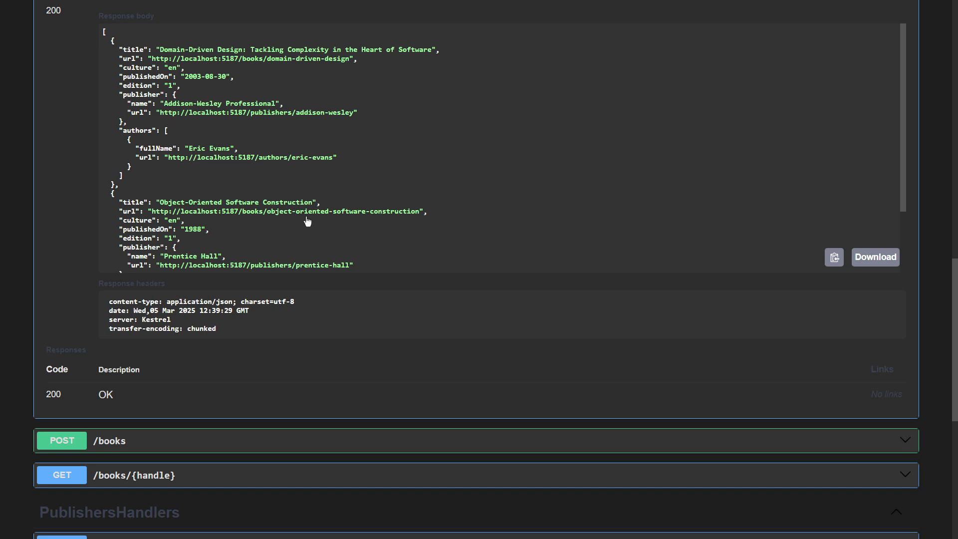
pyautogui.moveTo(231, 121)
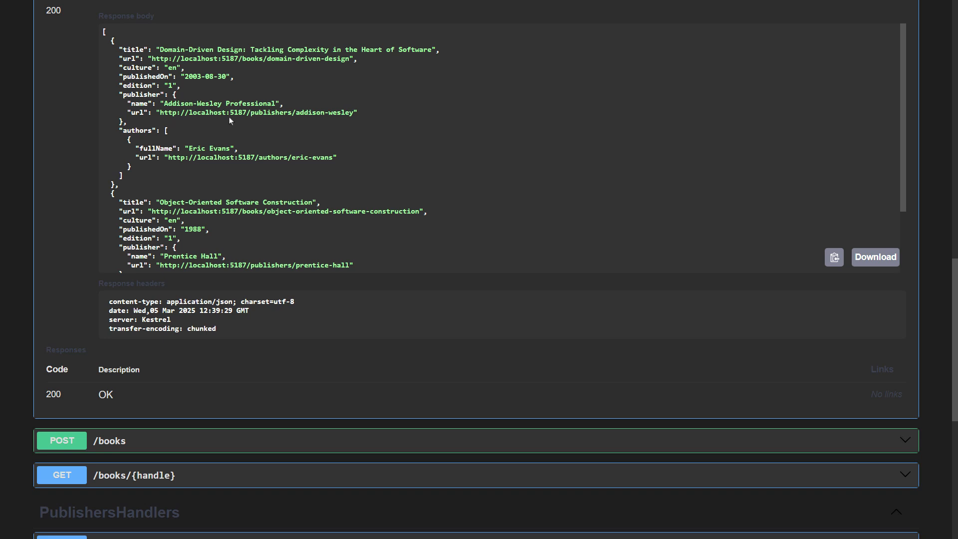
pyautogui.doubleClick(172, 220)
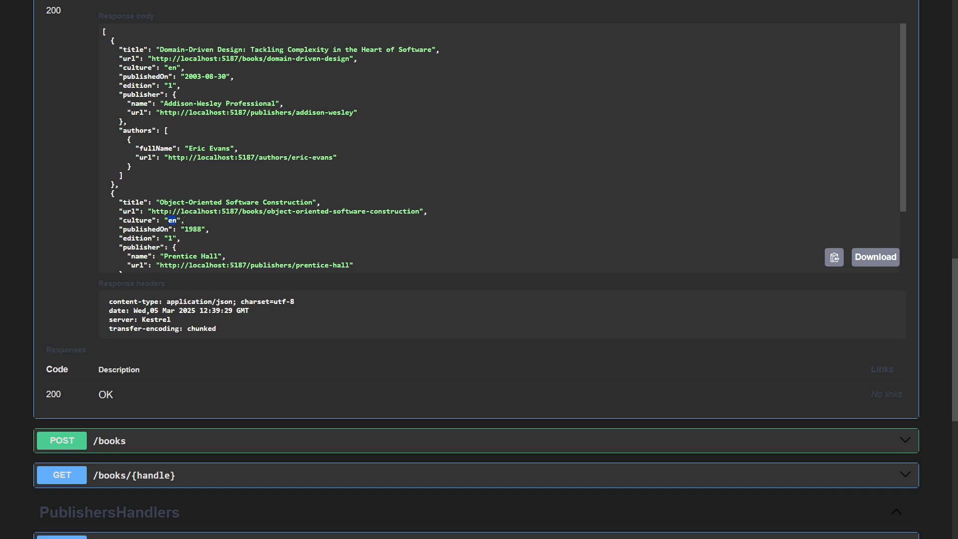
pyautogui.scroll(-3)
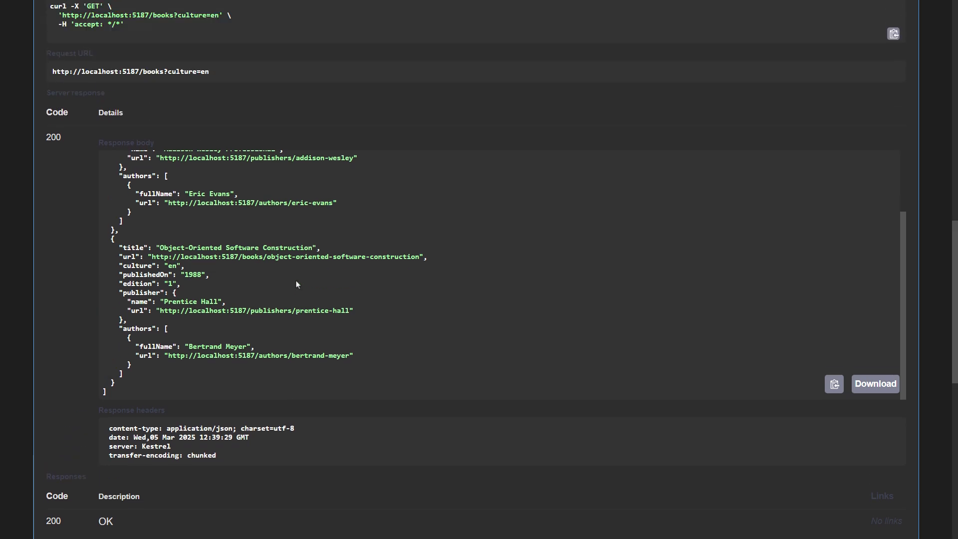
pyautogui.scroll(3)
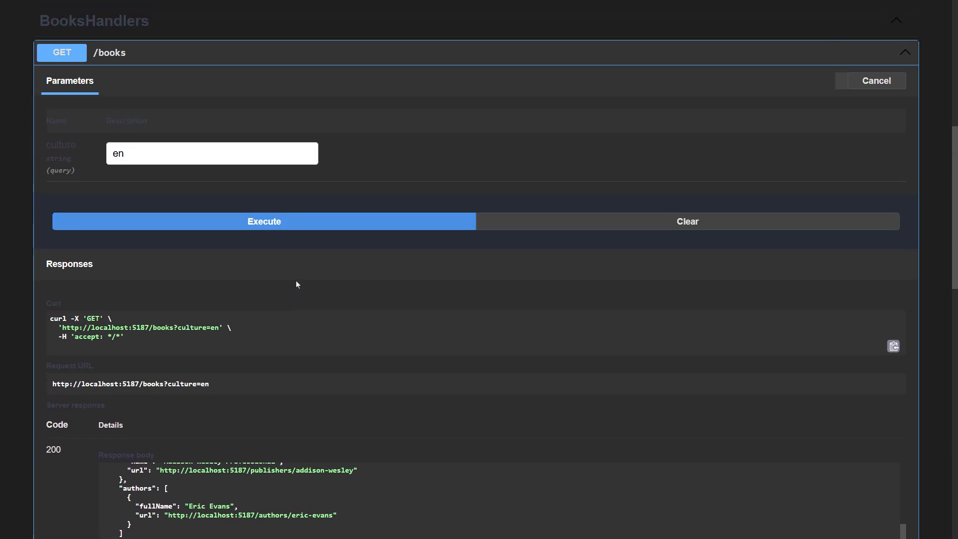
pyautogui.moveTo(235, 156)
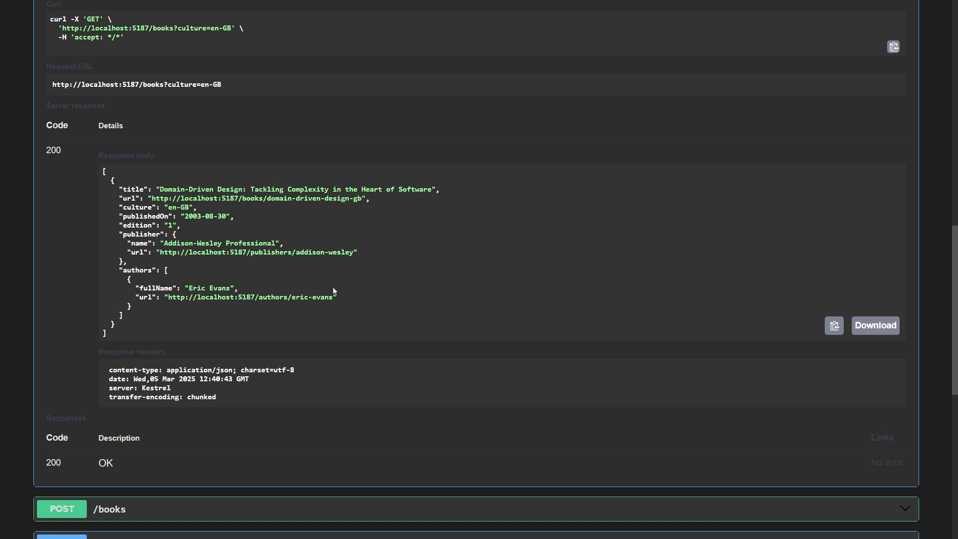
pyautogui.doubleClick(179, 208)
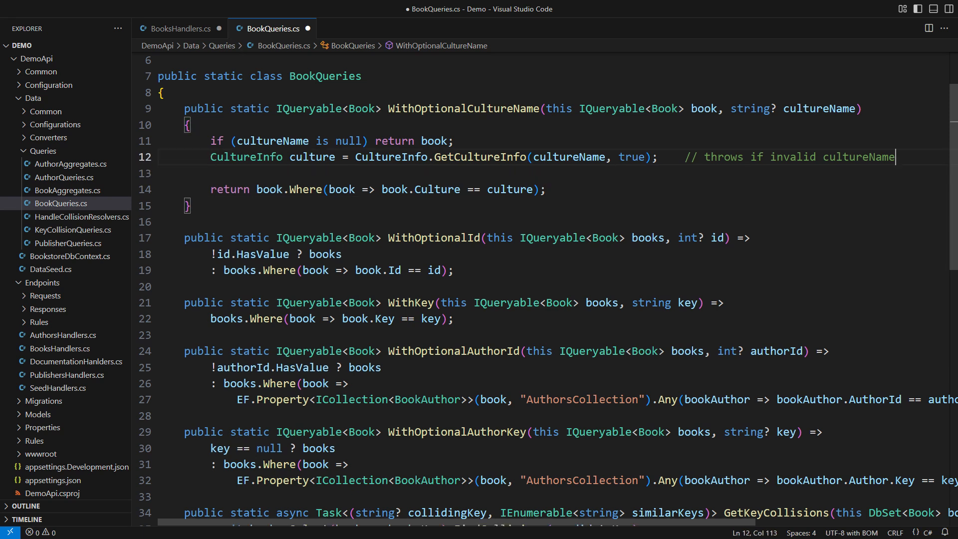
# Add var parent = culture.Parent; with comments en-GB < en and ca-ES-VALENCIA < ca-ES < ca
pyautogui.press('enter')
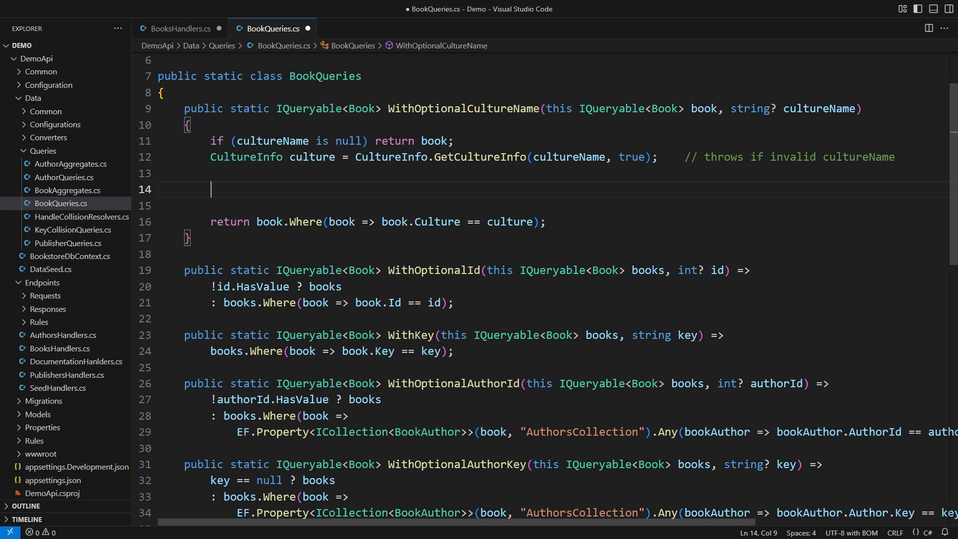
pyautogui.write('var parent = culture.')
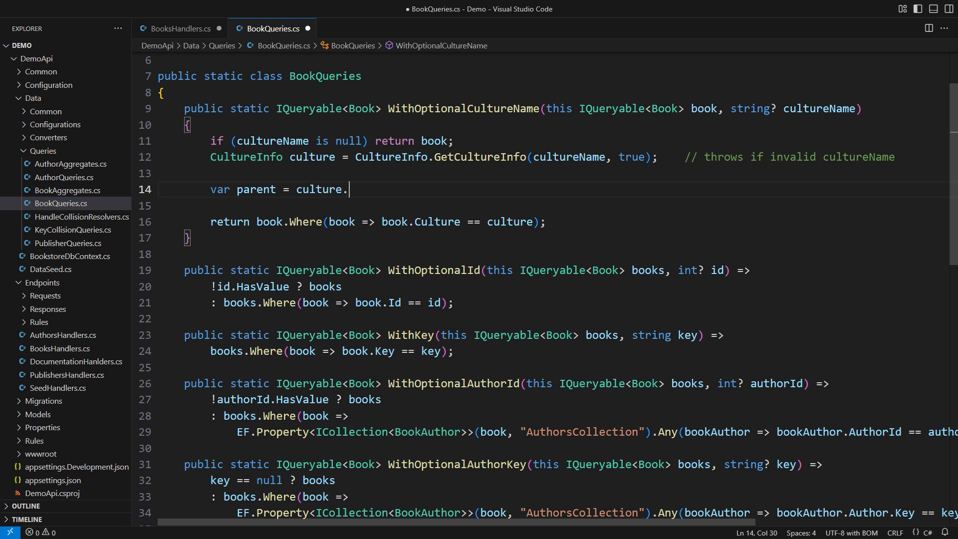
pyautogui.write('Parent;')
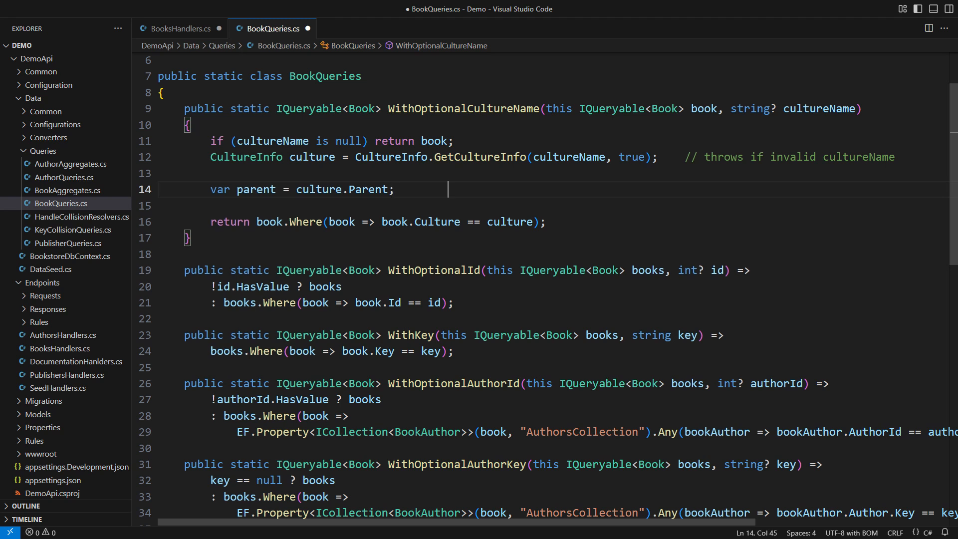
pyautogui.write('// en-GB < en')
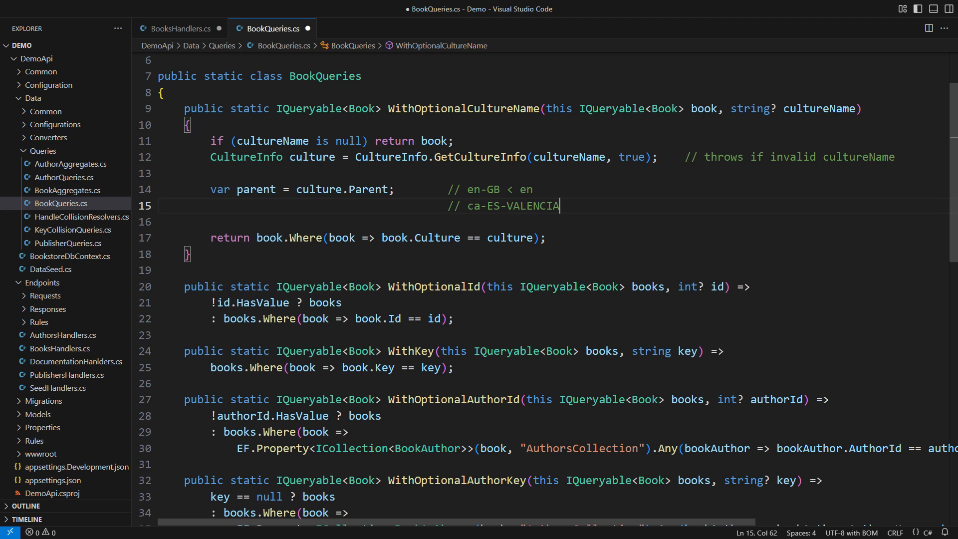
pyautogui.write('< ca-ES')
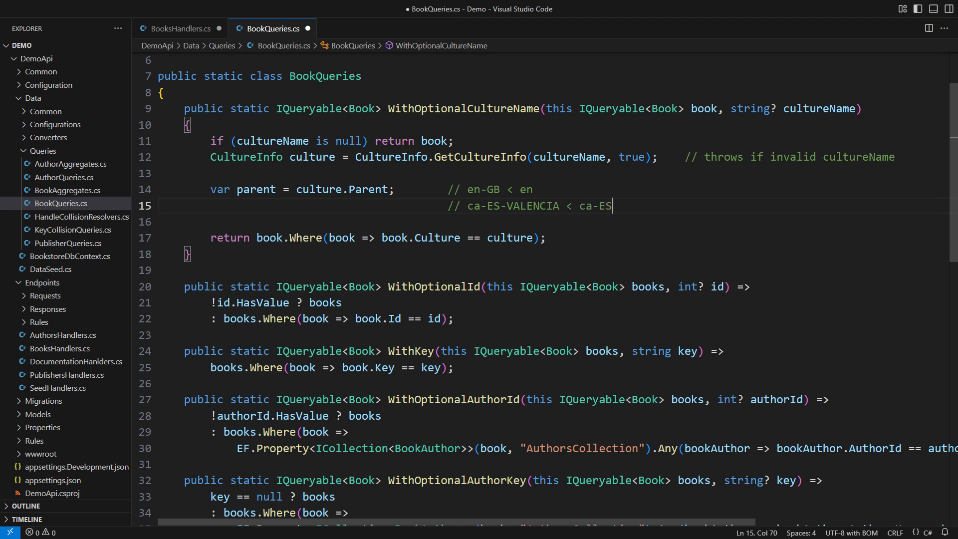
pyautogui.write('< ca')
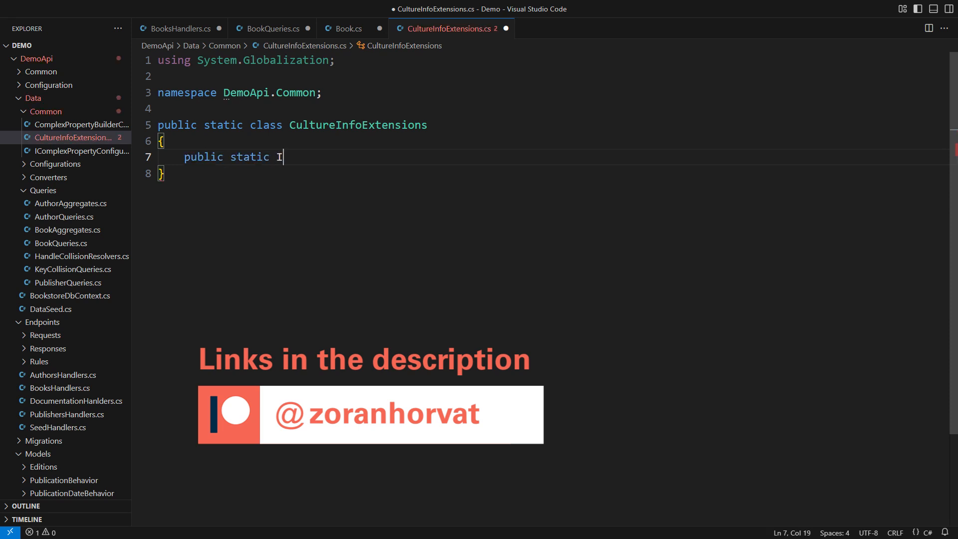
# Write GetSpecificParents, yielding each culture and walking Parent until InvariantCulture
pyautogui.write('Enumerable<CultureInfo> GetSpecificParents(this CultureInfo culture')
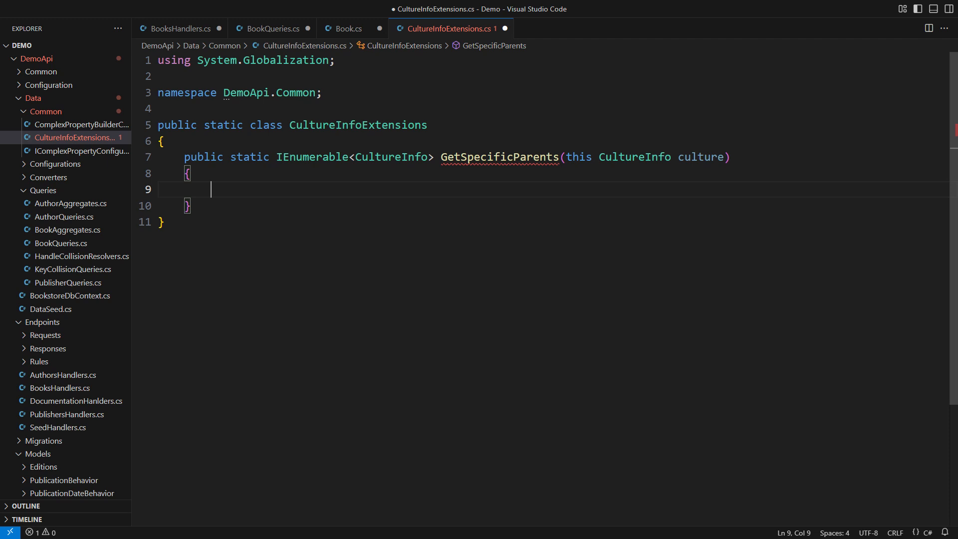
pyautogui.write('while (culture != CultureInfo.InvariantCulture')
pyautogui.write('yield return')
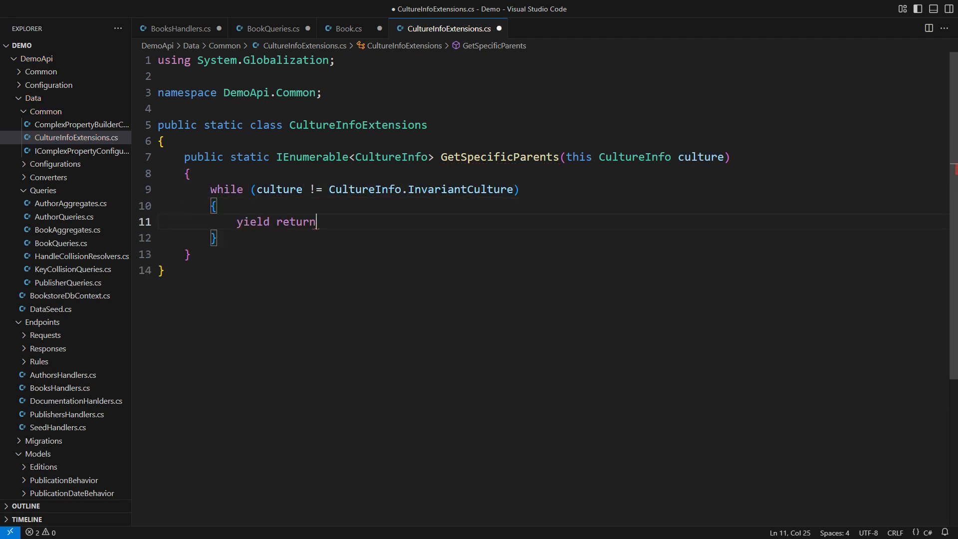
pyautogui.write('culture;')
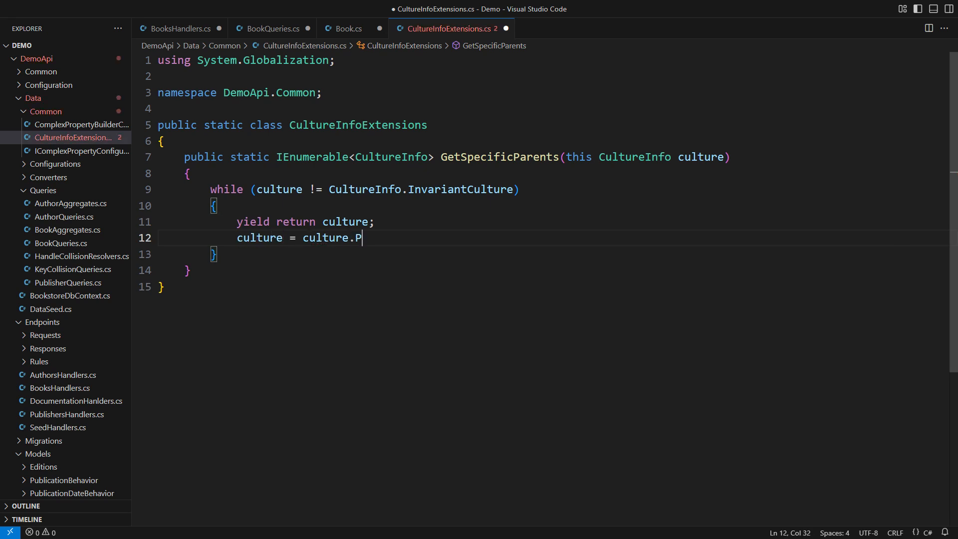
pyautogui.write('arent;')
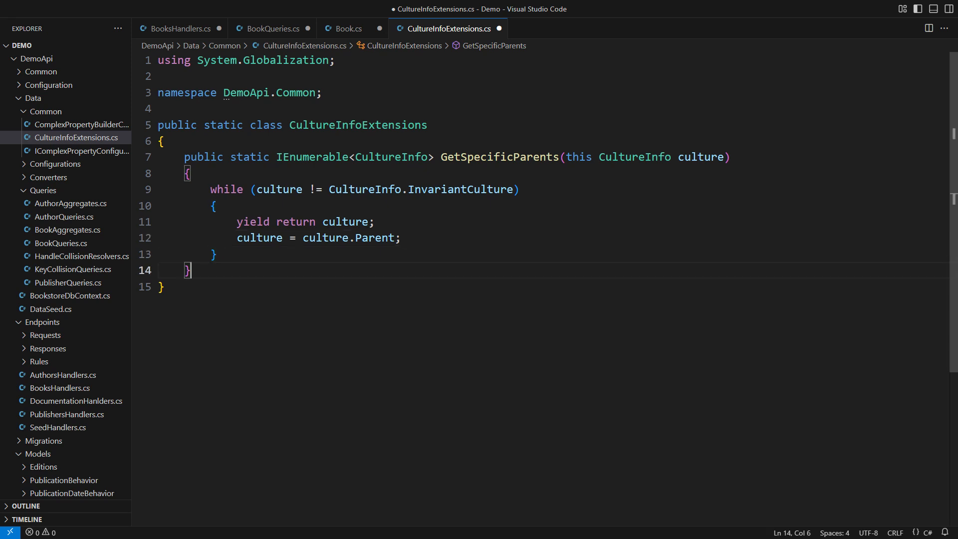
# Add example comments plus the GetLanguageOnly and GetLanguageAndCountry helpers
pyautogui.write('// [en-GB, en]')
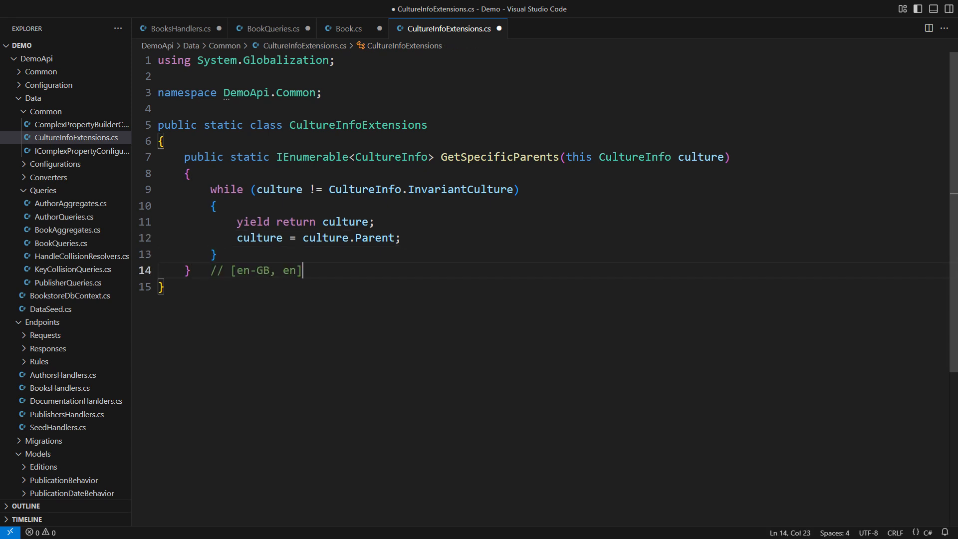
pyautogui.write(', [ca-ES-VALENCIA, ca-ES, ca')
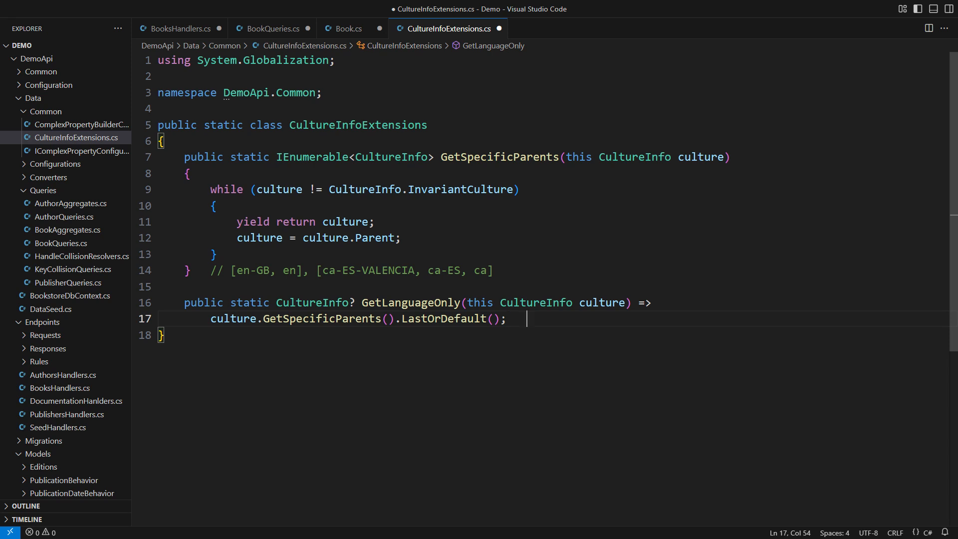
pyautogui.write('// e.g. en')
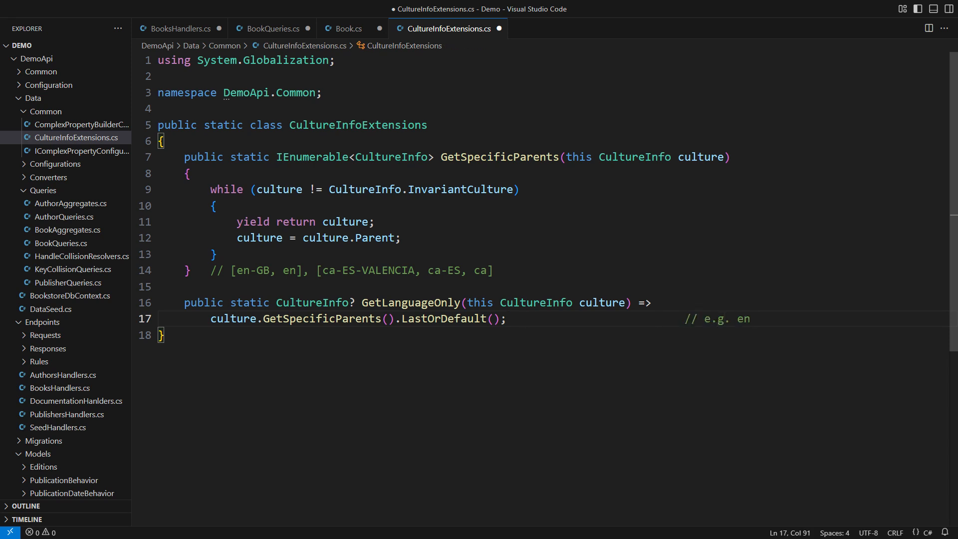
pyautogui.press('enter')
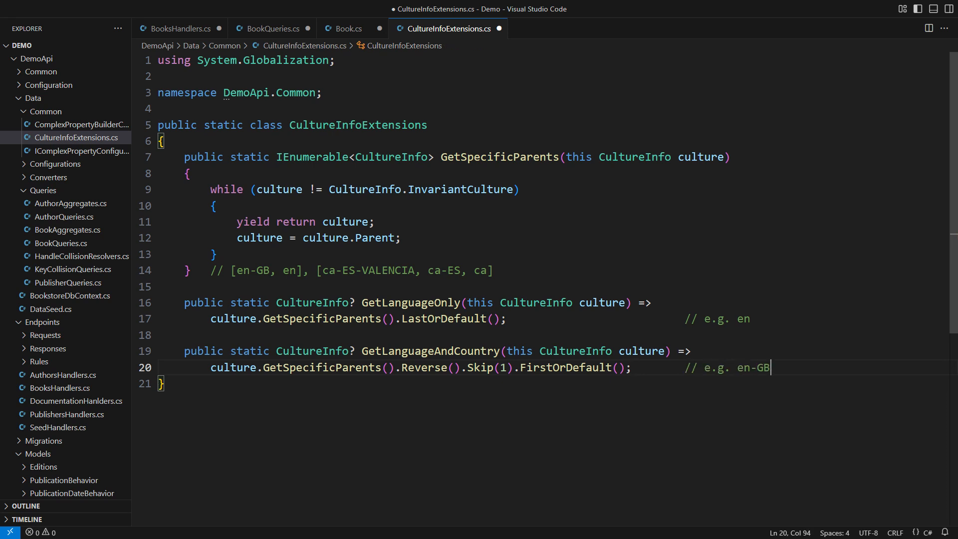
pyautogui.click(347, 28)
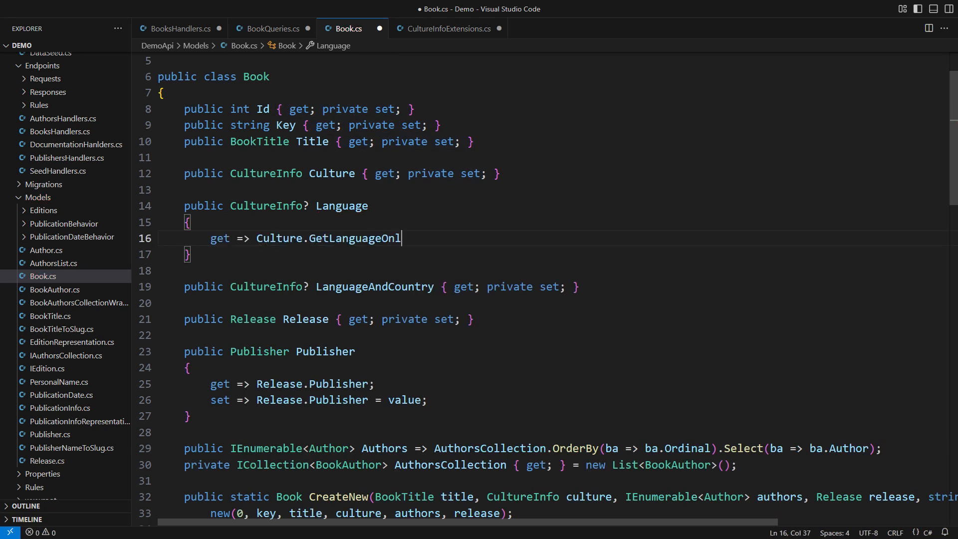
# Compute Language and LanguageAndCountry from Culture in Book.cs, with empty private setters
pyautogui.write('y();')
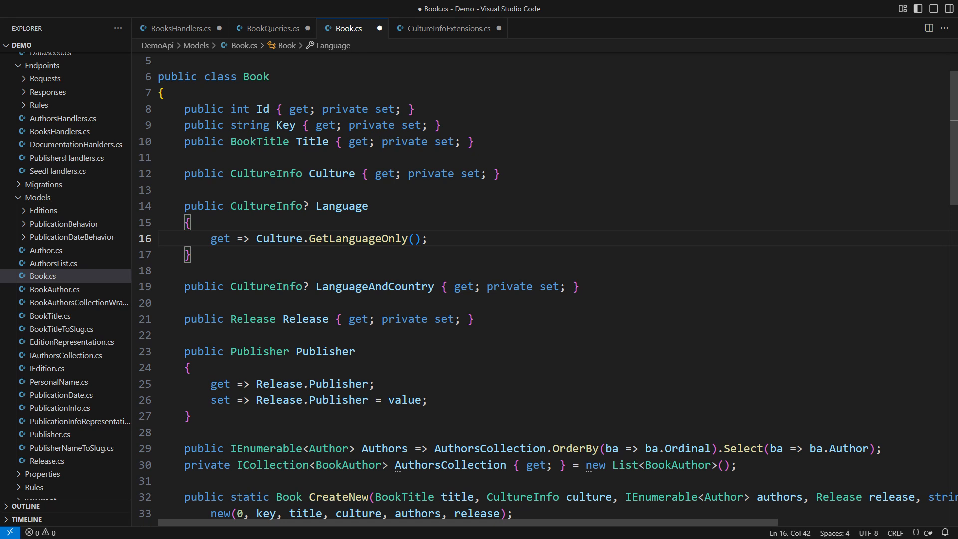
pyautogui.write('private set { }')
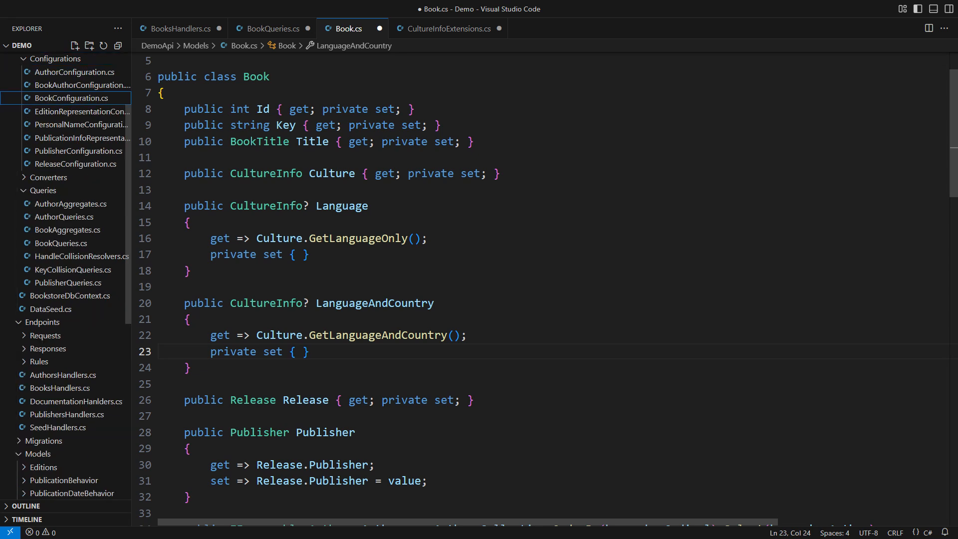
pyautogui.click(71, 98)
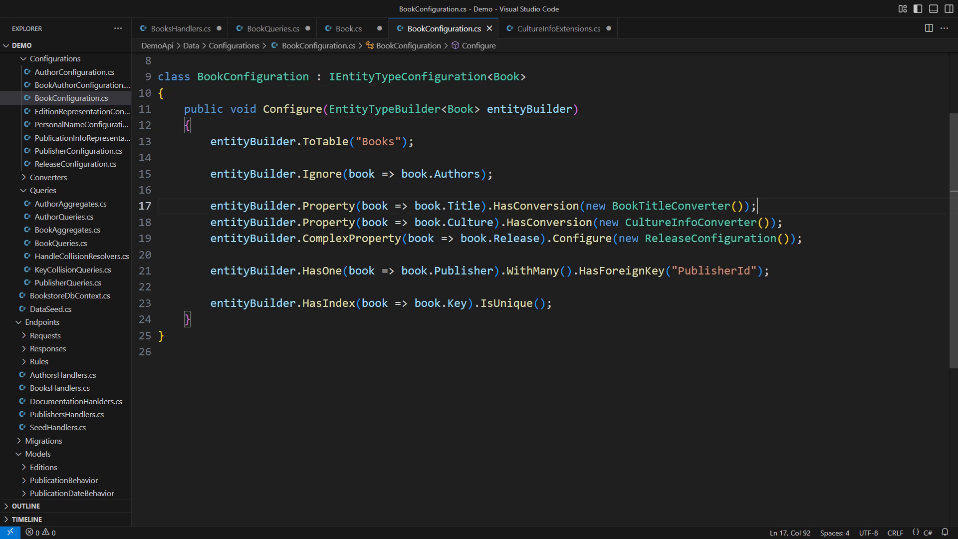
# Map Language and LanguageAndCountry with PropertyAccessMode.Property and NullableCultureInfoConverter, and save
pyautogui.press('enter')
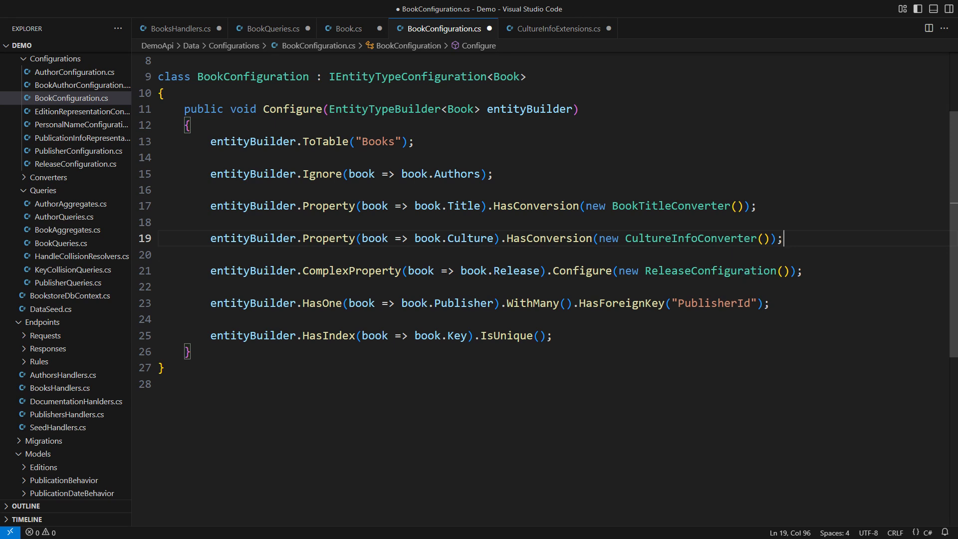
pyautogui.write('e')
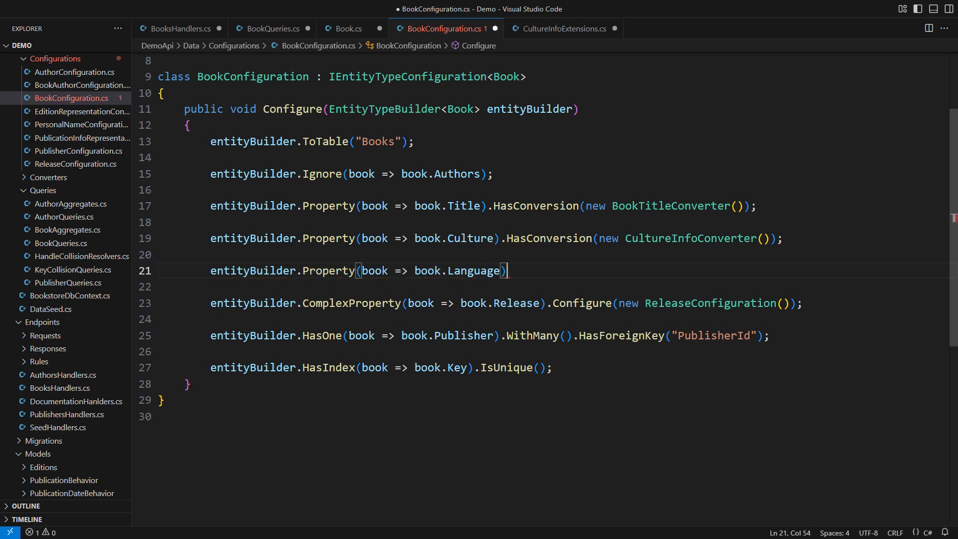
pyautogui.write('.Us')
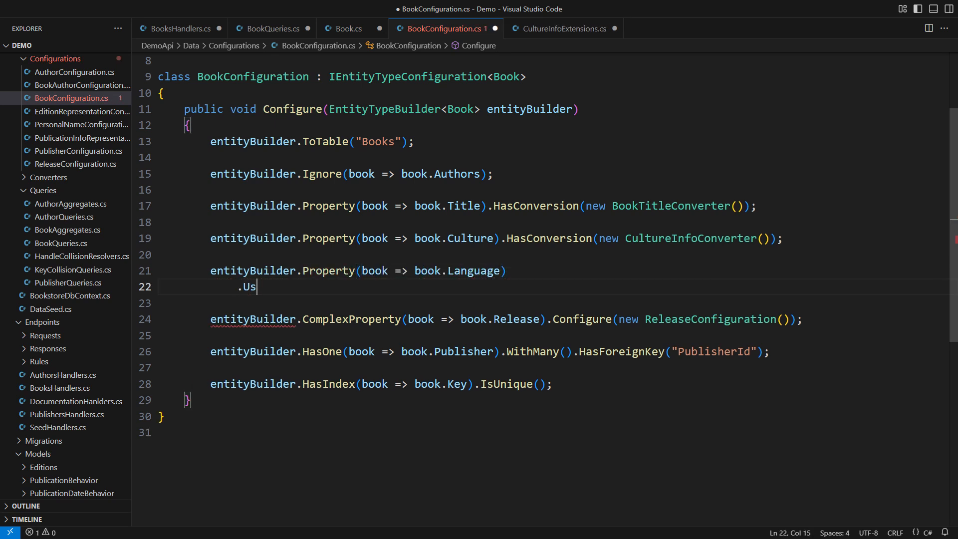
pyautogui.write('ePropertyAccessMode(PropertyAccessMode.Property')
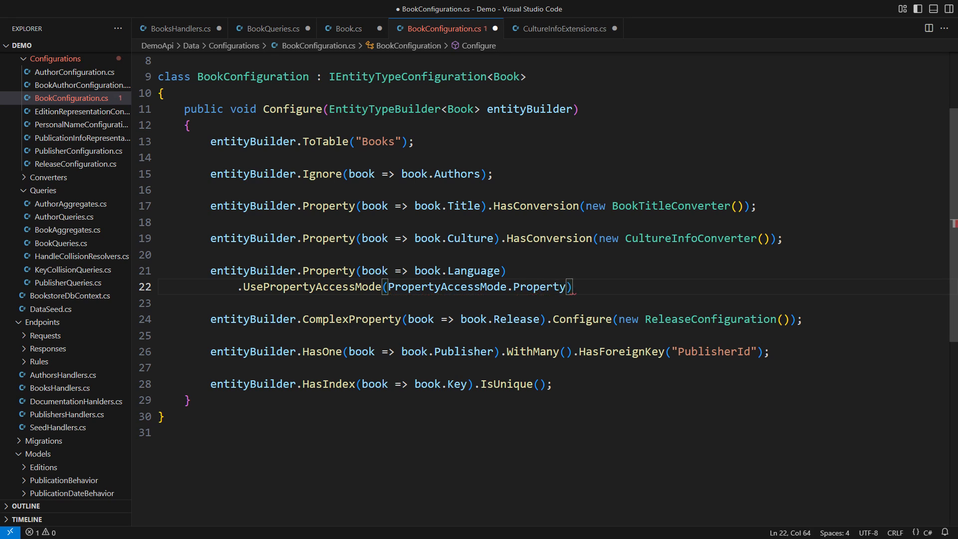
pyautogui.write('.HasConversion(new NullableCultureInfoConverter());')
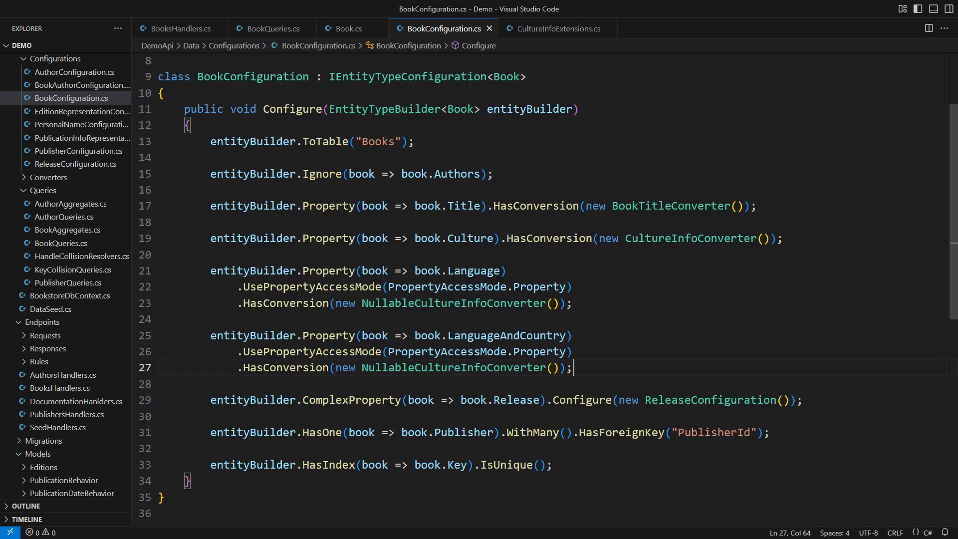
pyautogui.click(272, 28)
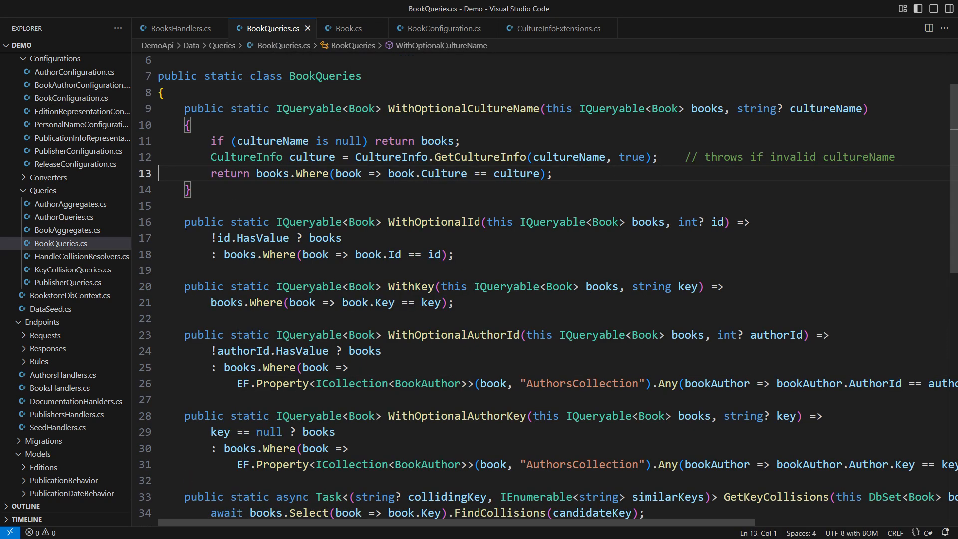
# Make the filter match book.Culture, book.Language or book.LanguageAndCountry against culture
pyautogui.click(230, 174)
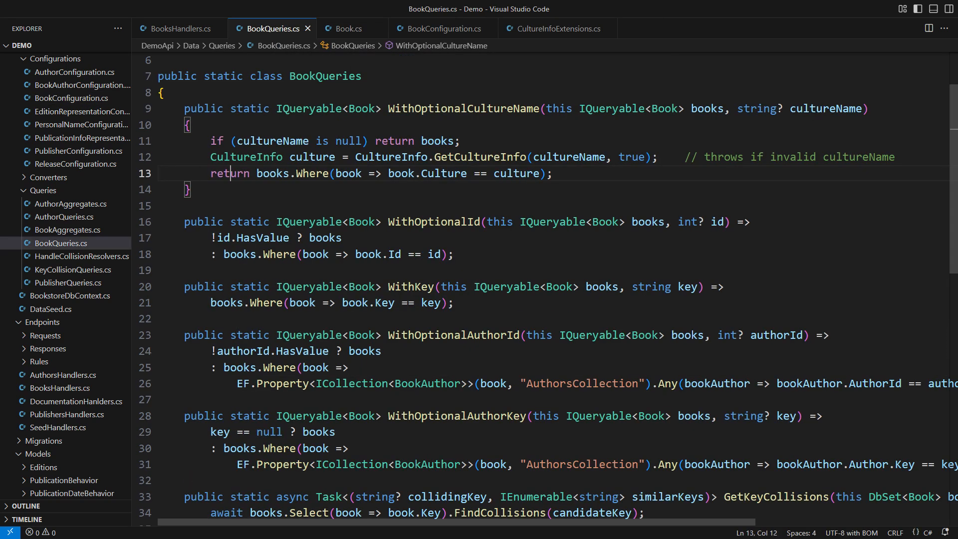
pyautogui.press('Enter')
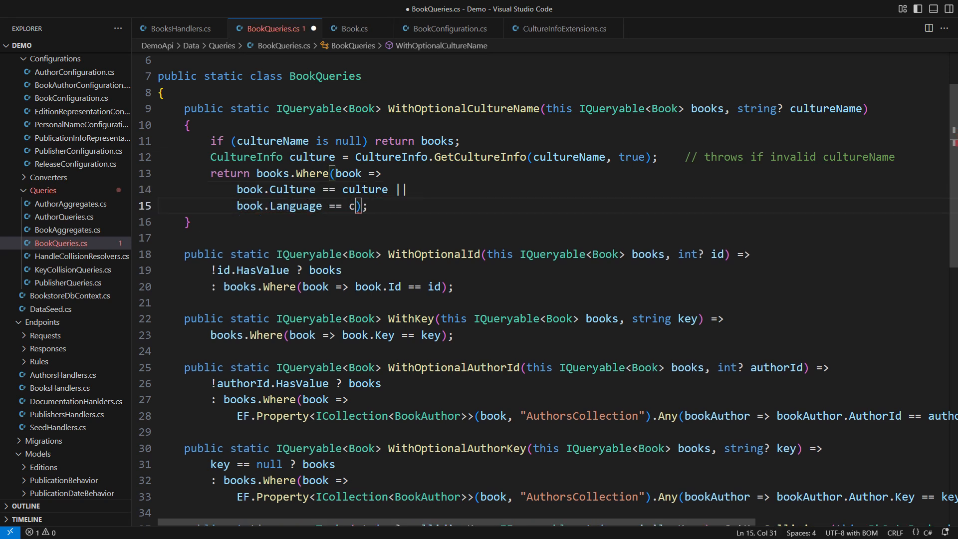
pyautogui.write('ulture ||')
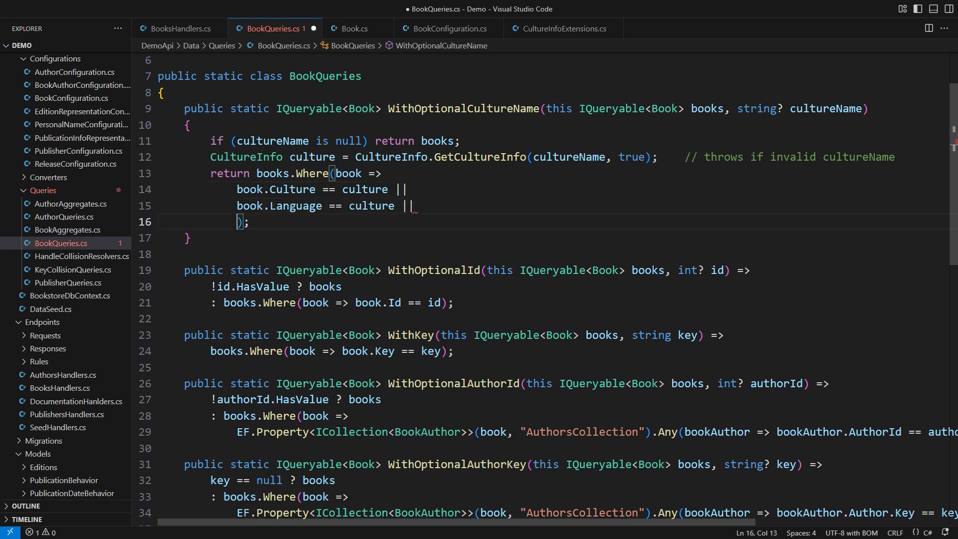
pyautogui.write('book.LanguageAndCountry == culture')
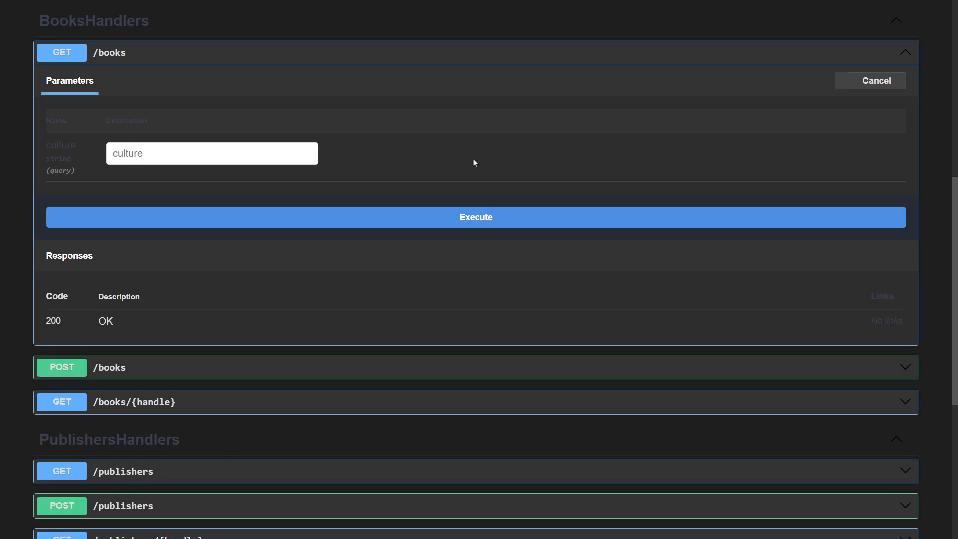
# Execute GET /books with culture 'en' and scroll into the response
pyautogui.write('en')
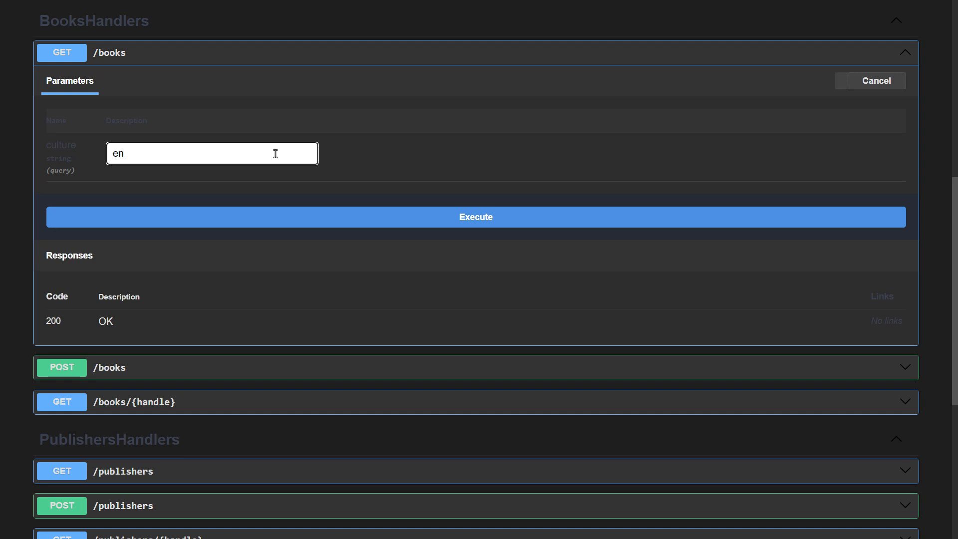
pyautogui.click(475, 216)
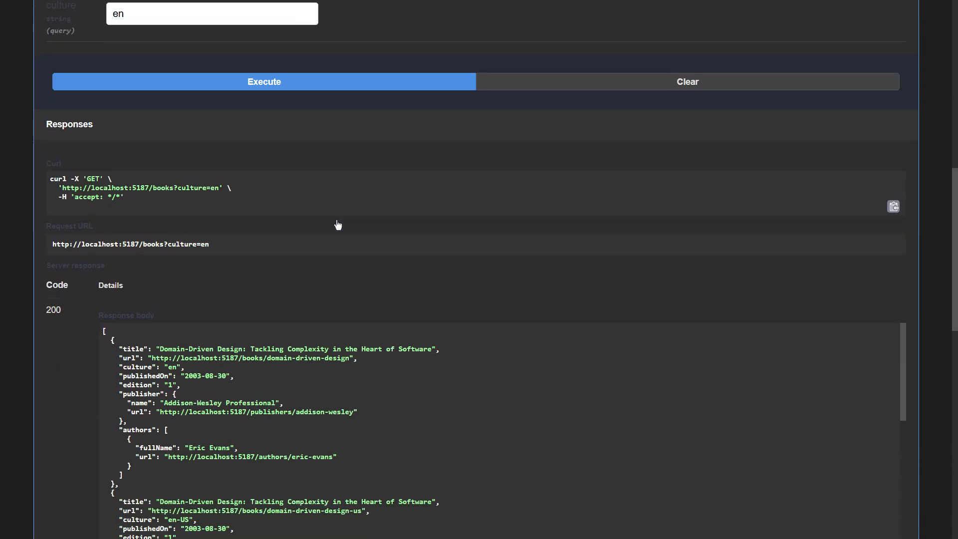
pyautogui.scroll(-3)
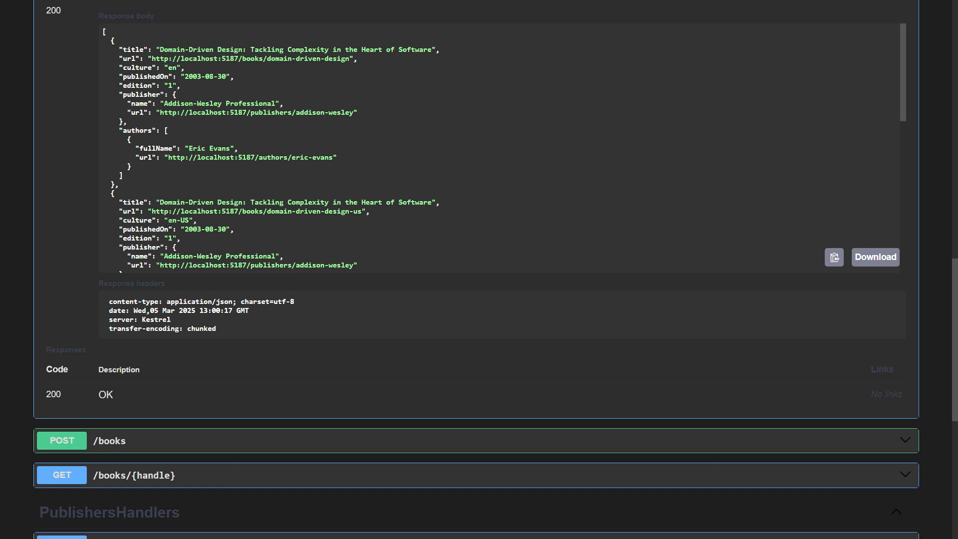
# Highlight the en-US and en-GB book cultures in the response body
pyautogui.doubleClick(181, 220)
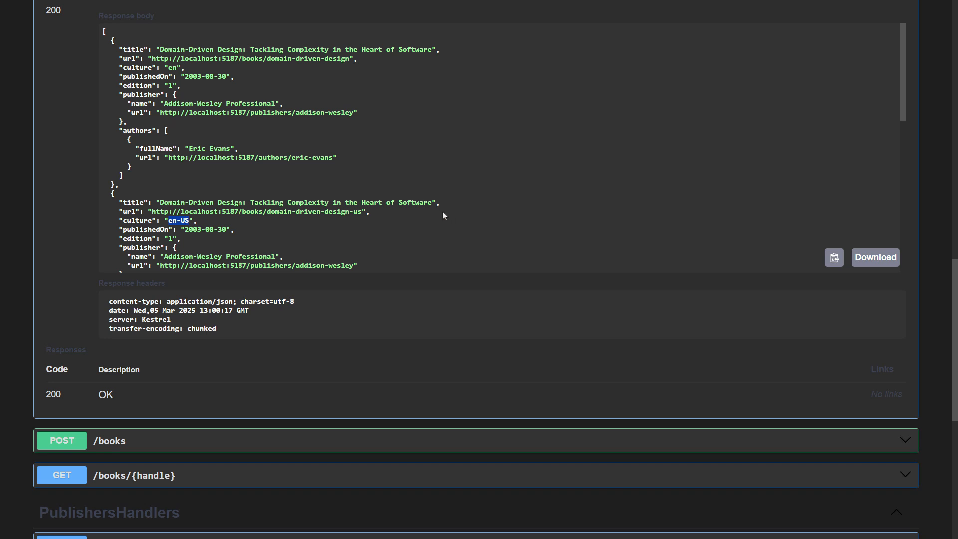
pyautogui.scroll(-3)
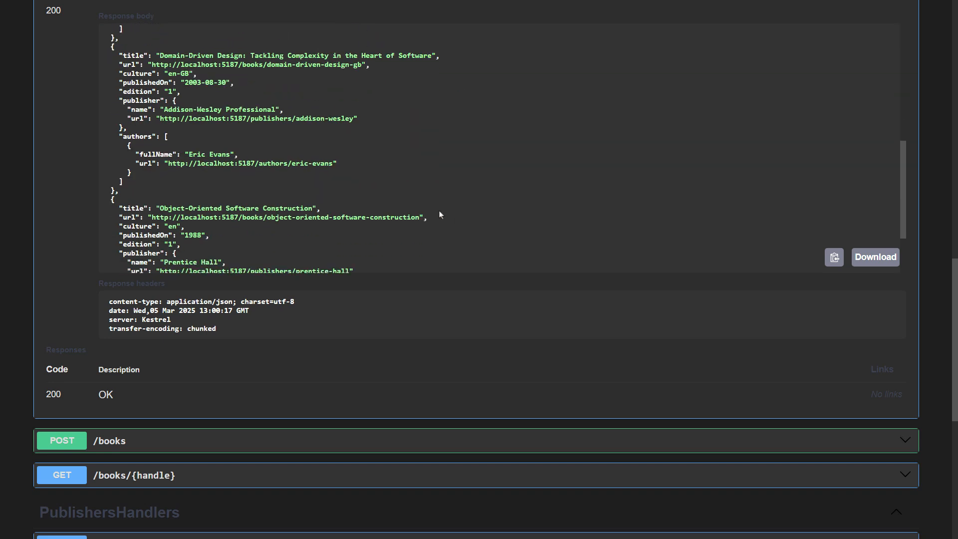
pyautogui.doubleClick(179, 74)
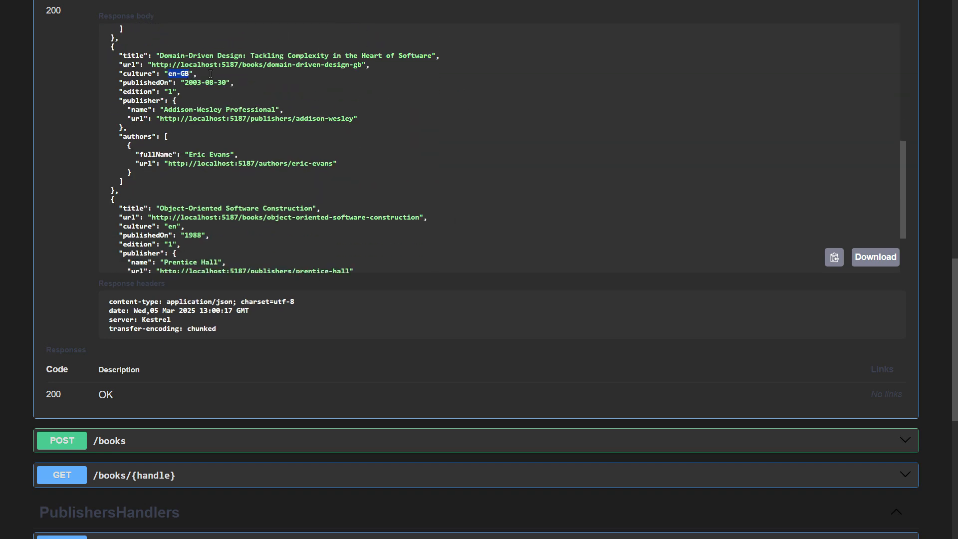
pyautogui.scroll(3)
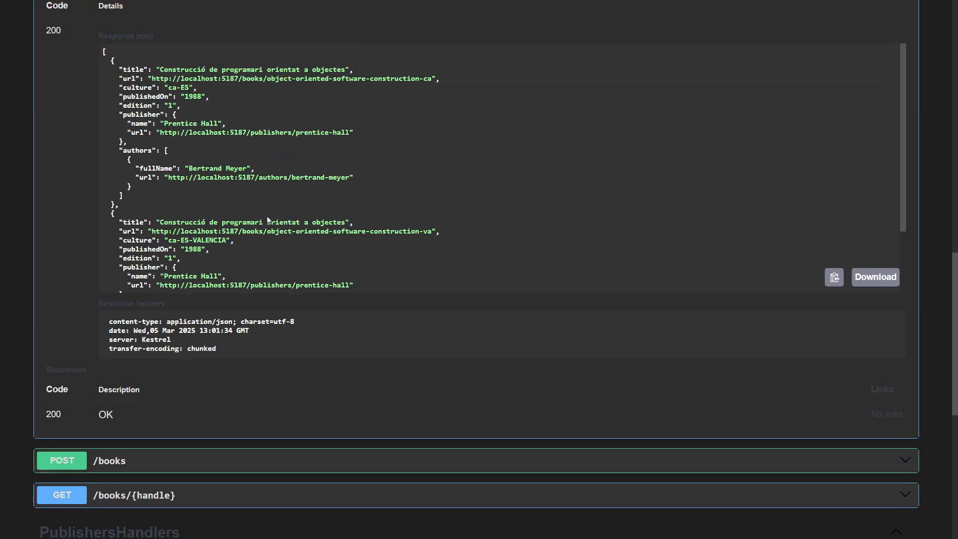
# Highlight the ca-ES and ca-ES-VALENCIA cultures of the Catalan book editions
pyautogui.doubleClick(177, 87)
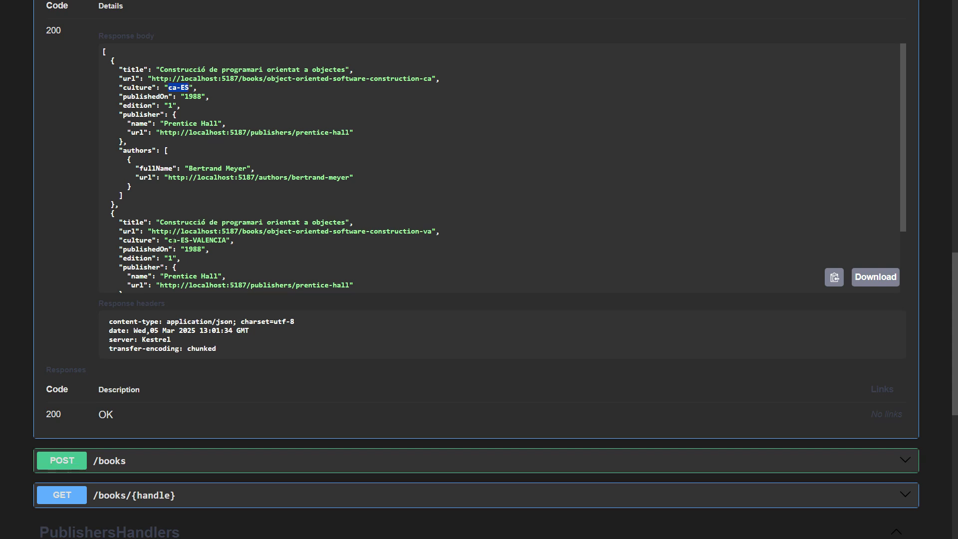
pyautogui.doubleClick(196, 240)
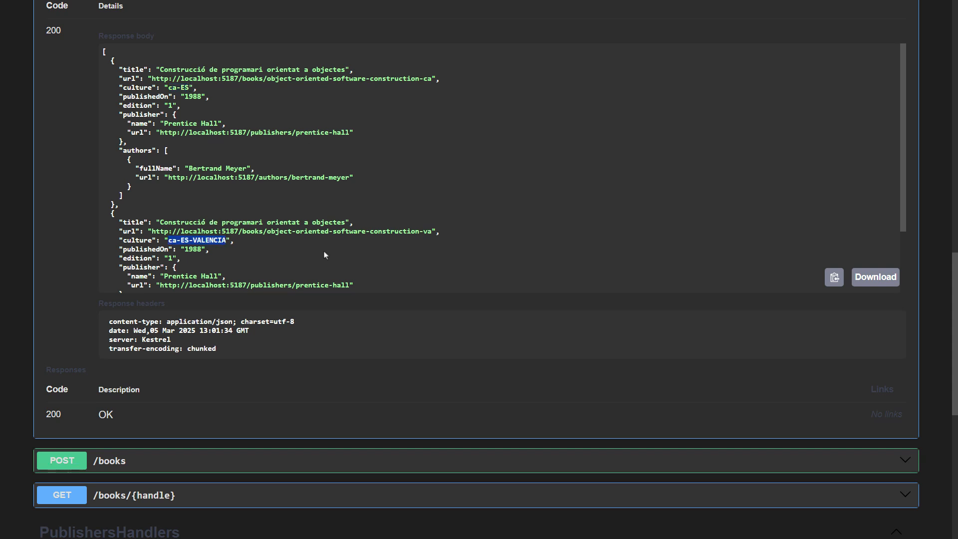